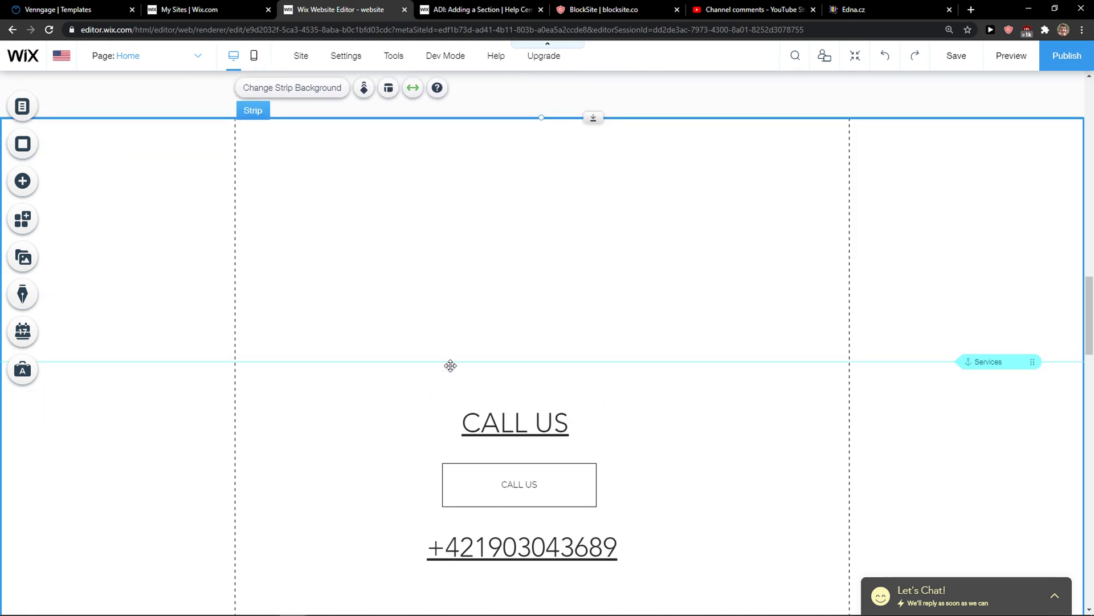
Group the CALL US heading, button and phone number, then ungroup them again
scroll(down, 3)
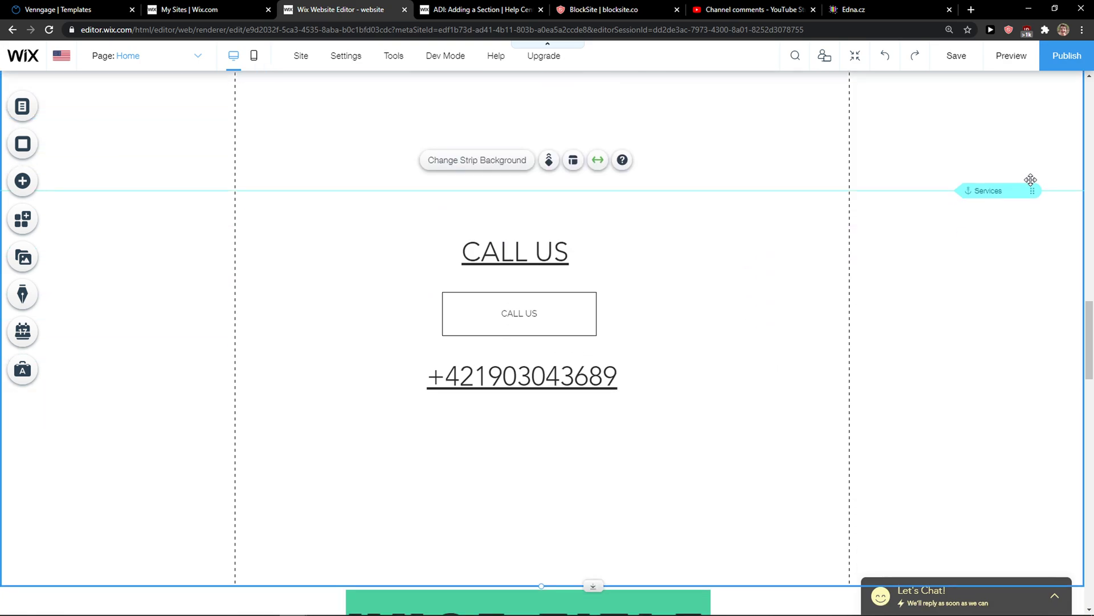
mouse_move(753, 498)
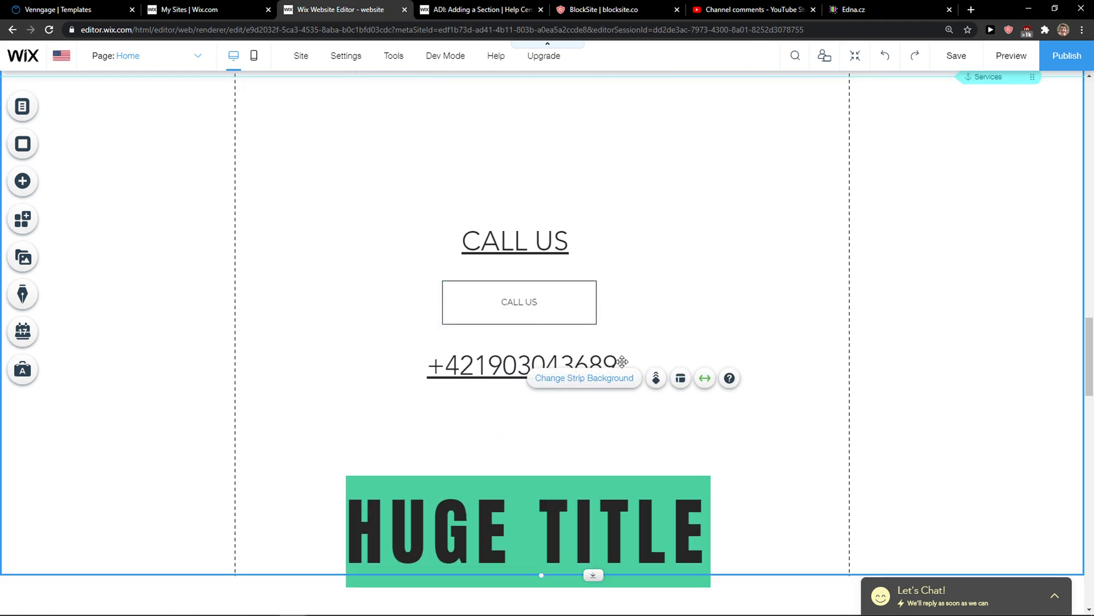
click(514, 240)
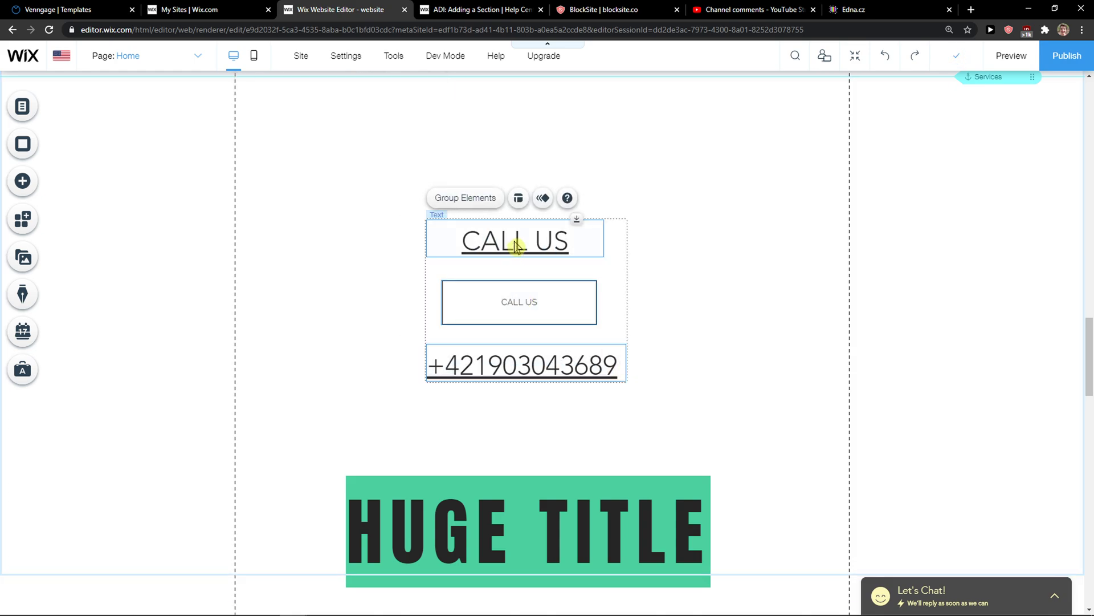
click(314, 139)
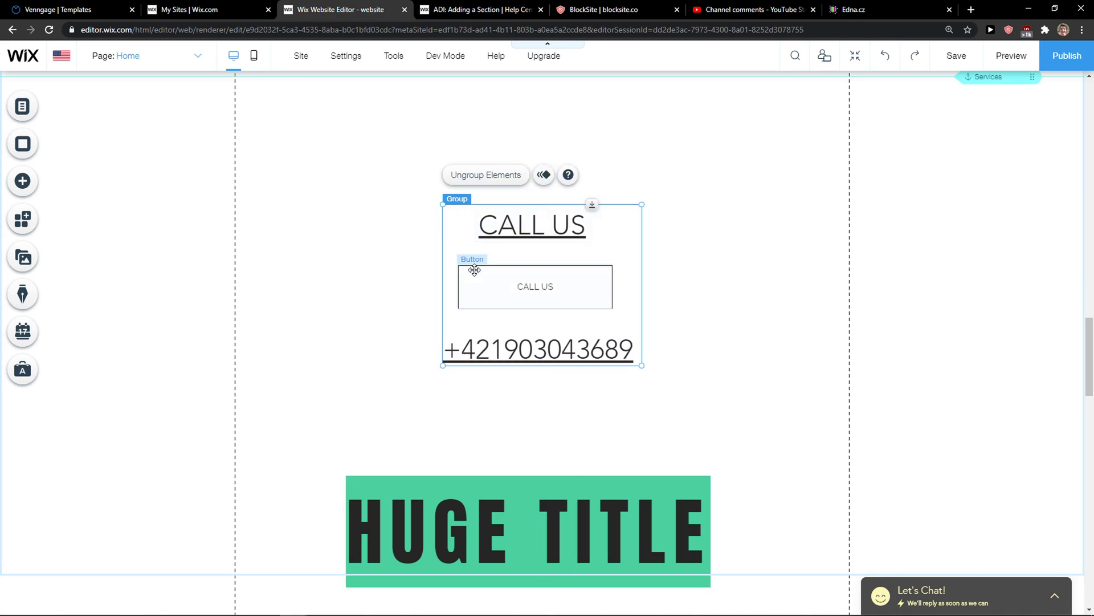
click(536, 286)
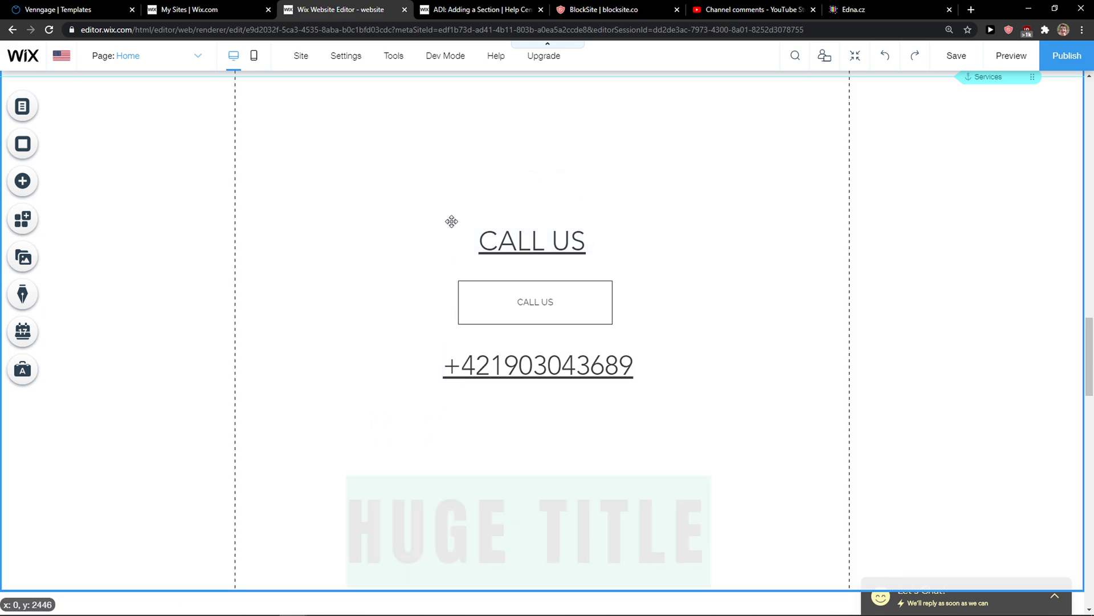
Align the CALL US heading, button and phone number to center, then deselect them
click(535, 301)
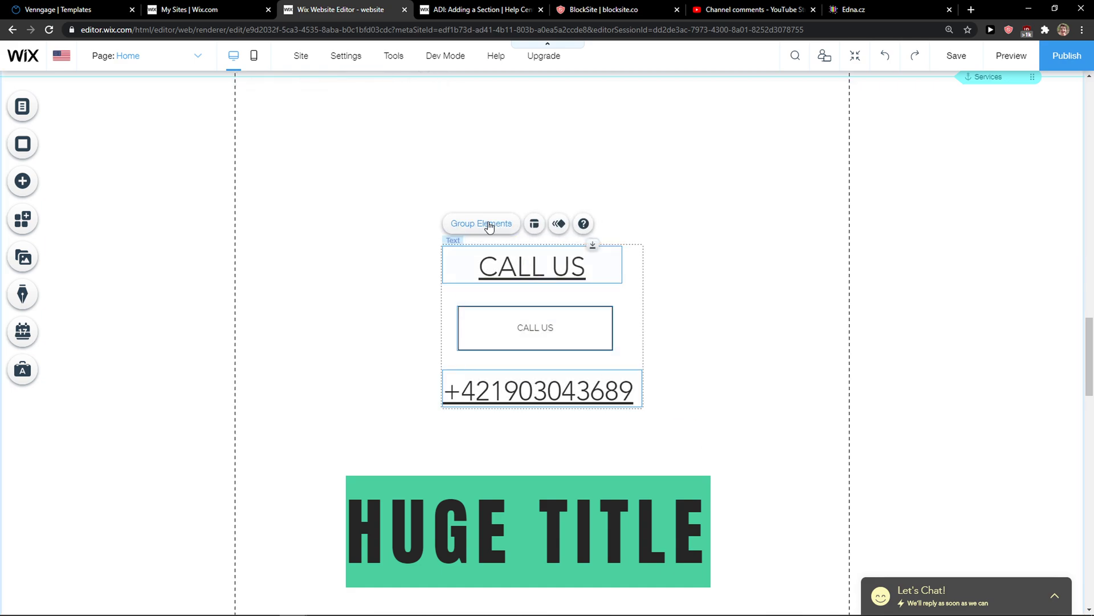
click(534, 223)
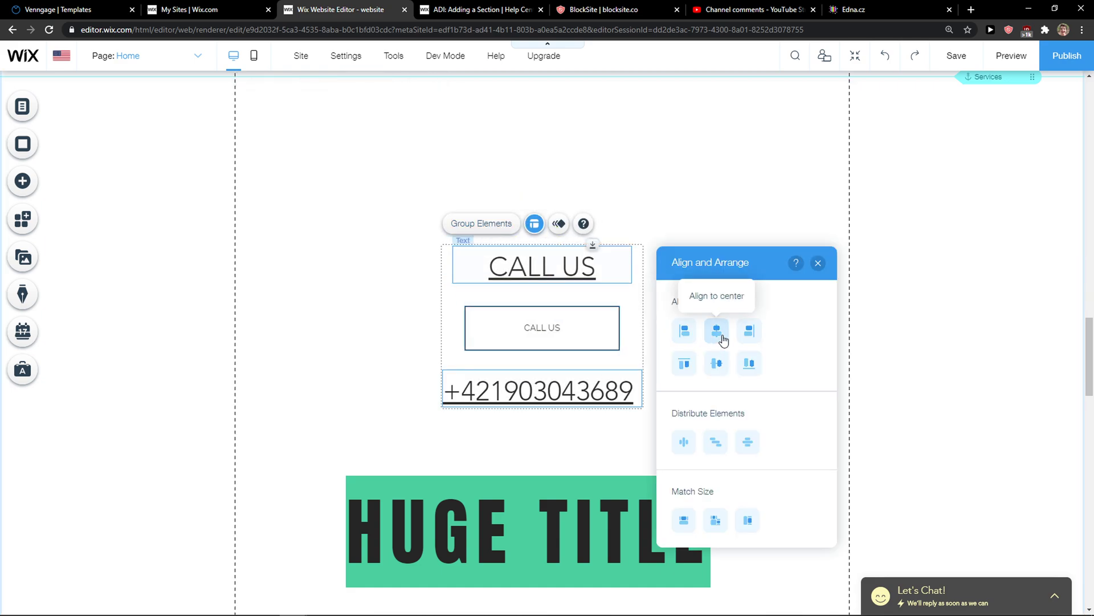
mouse_move(454, 223)
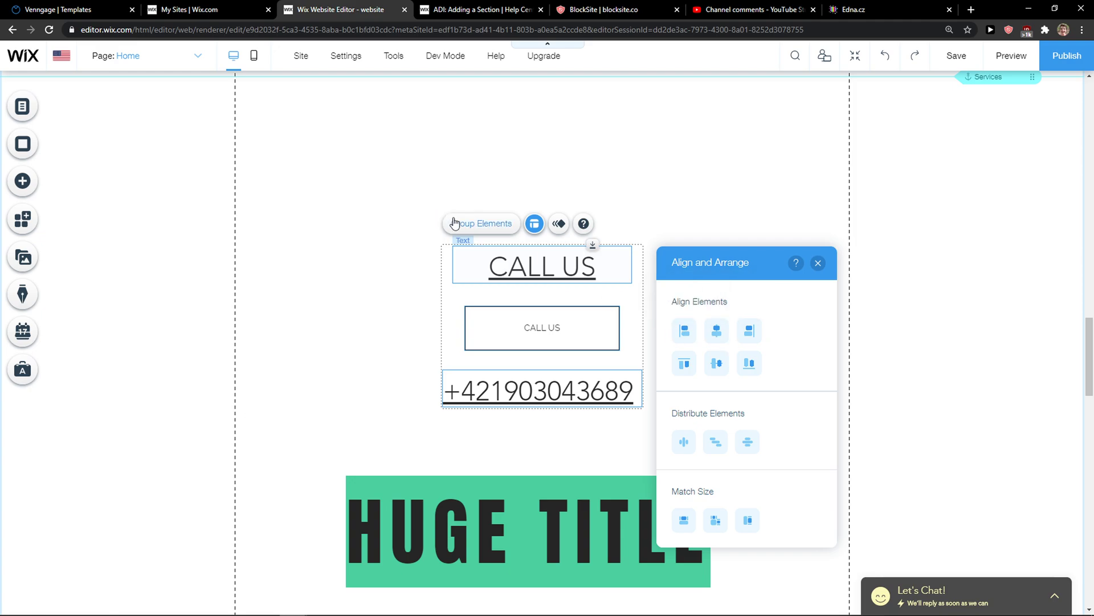
click(817, 264)
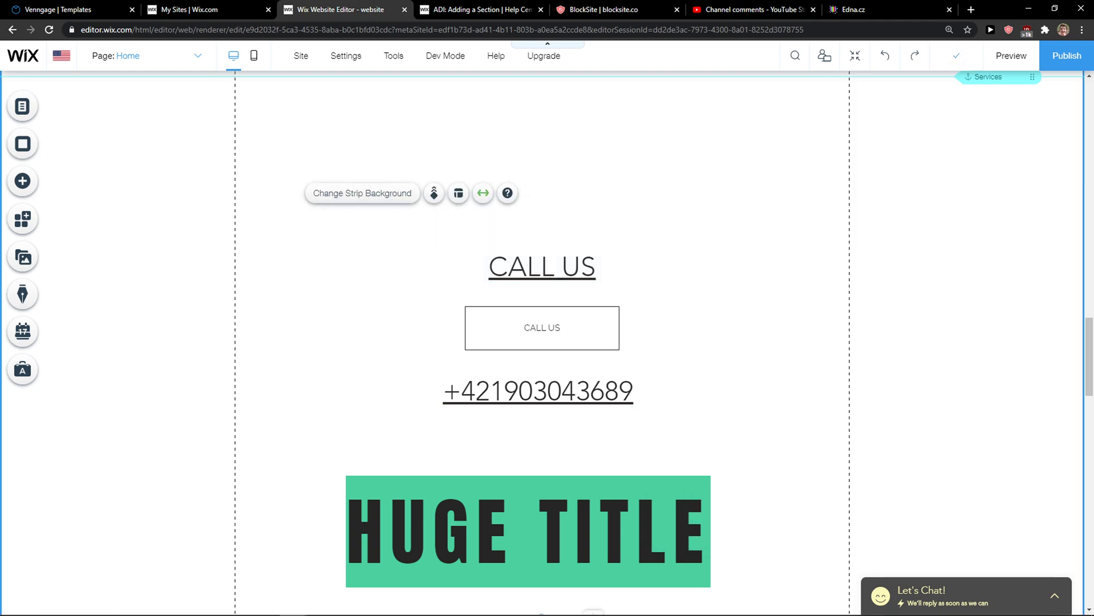